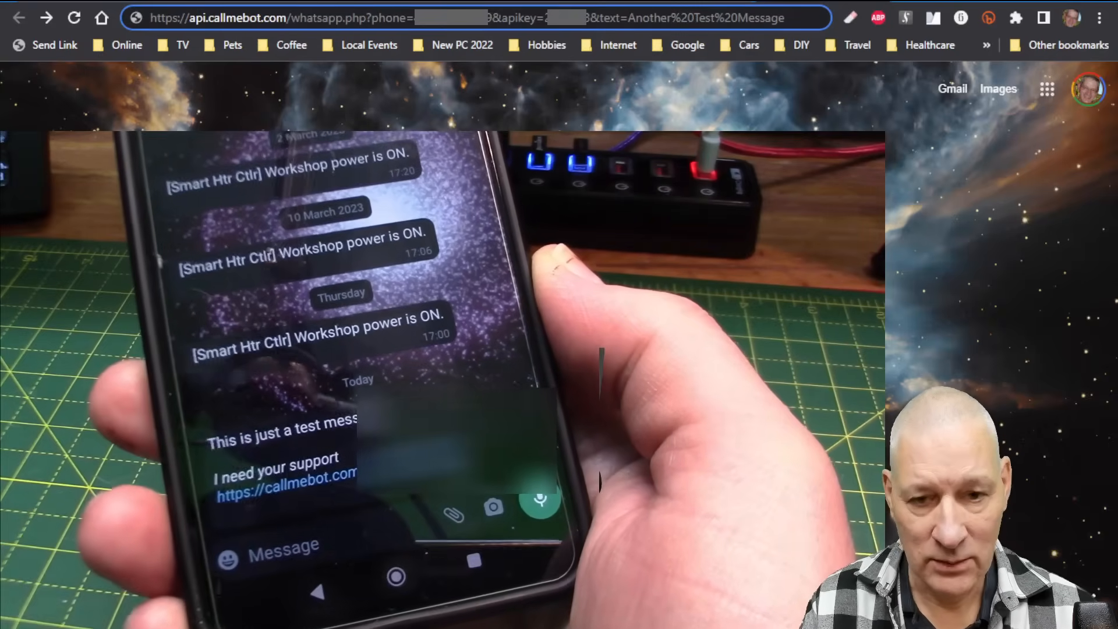
Go to callmebot.com/blog/free-api-whatsapp-messages/ after confirming the test message on the phone.
left_click(789, 18)
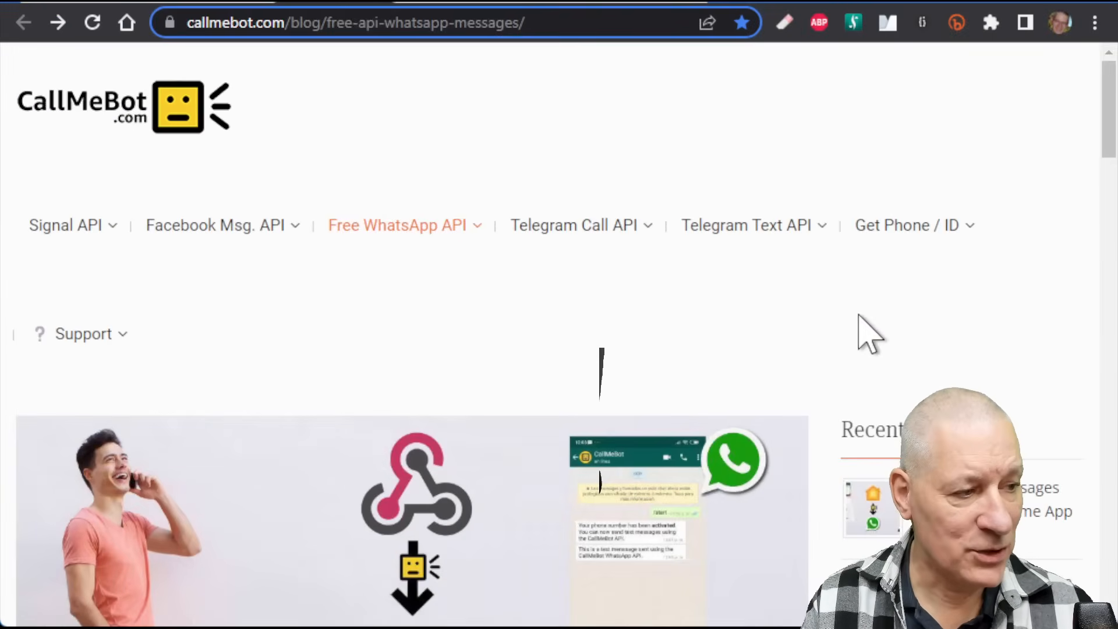
Scroll through the WhatsApp API setup steps and alternatives note down to the support link.
scroll("down", 3)
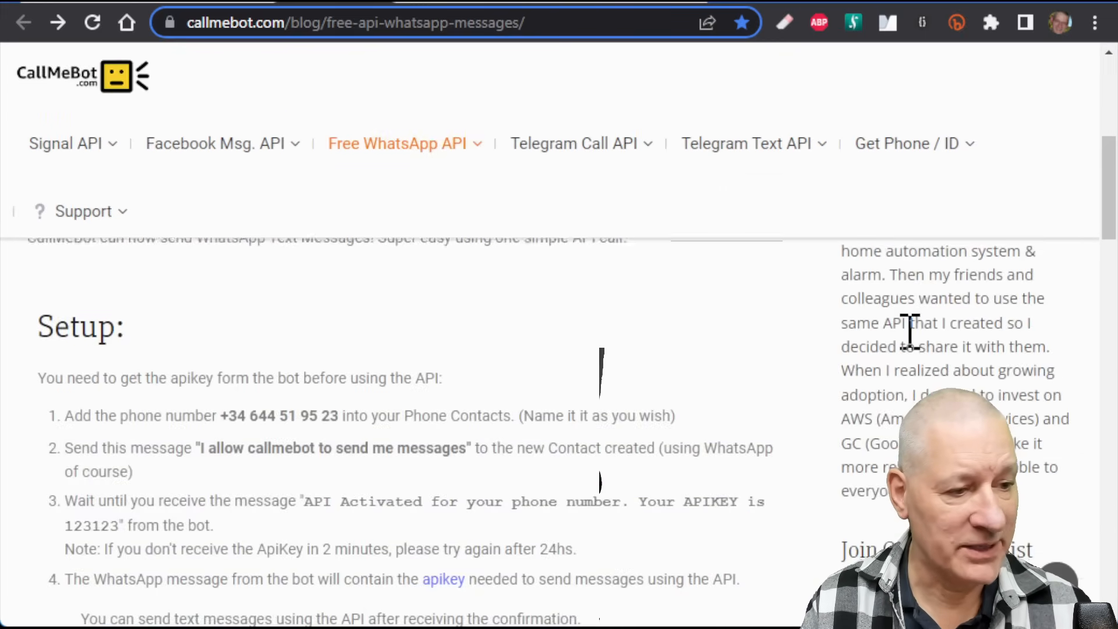
scroll("up", 3)
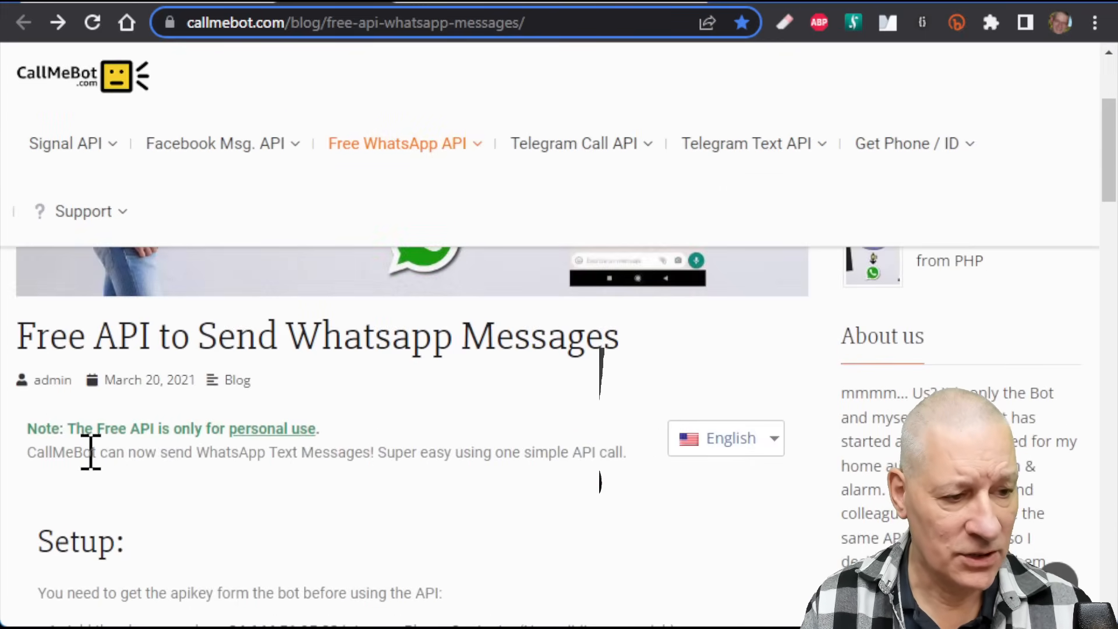
mouse_move(412, 461)
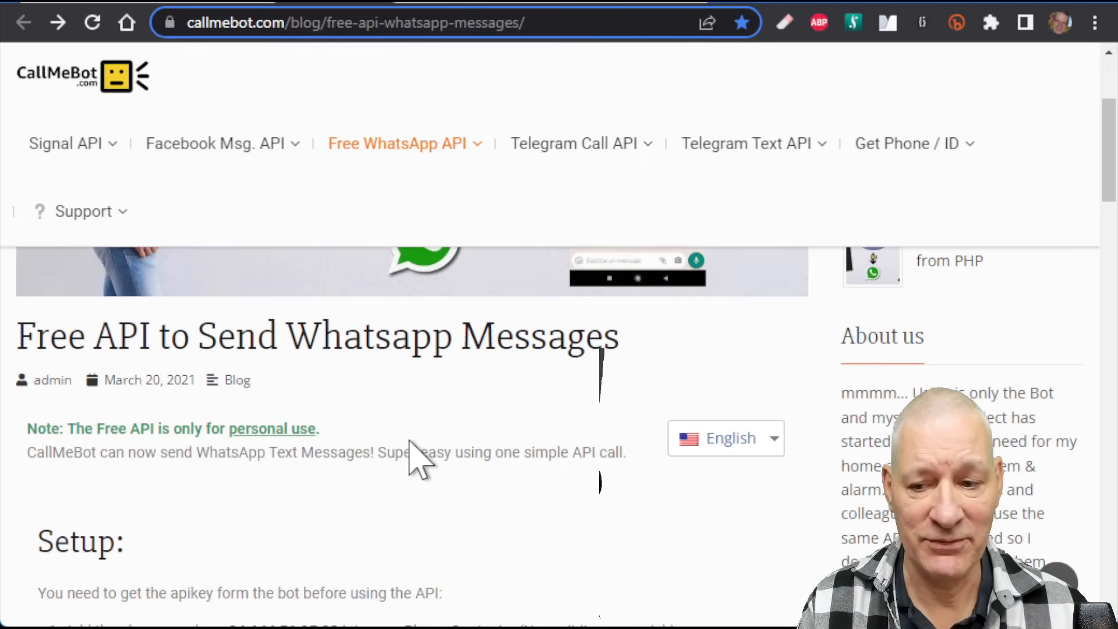
scroll("down", 3)
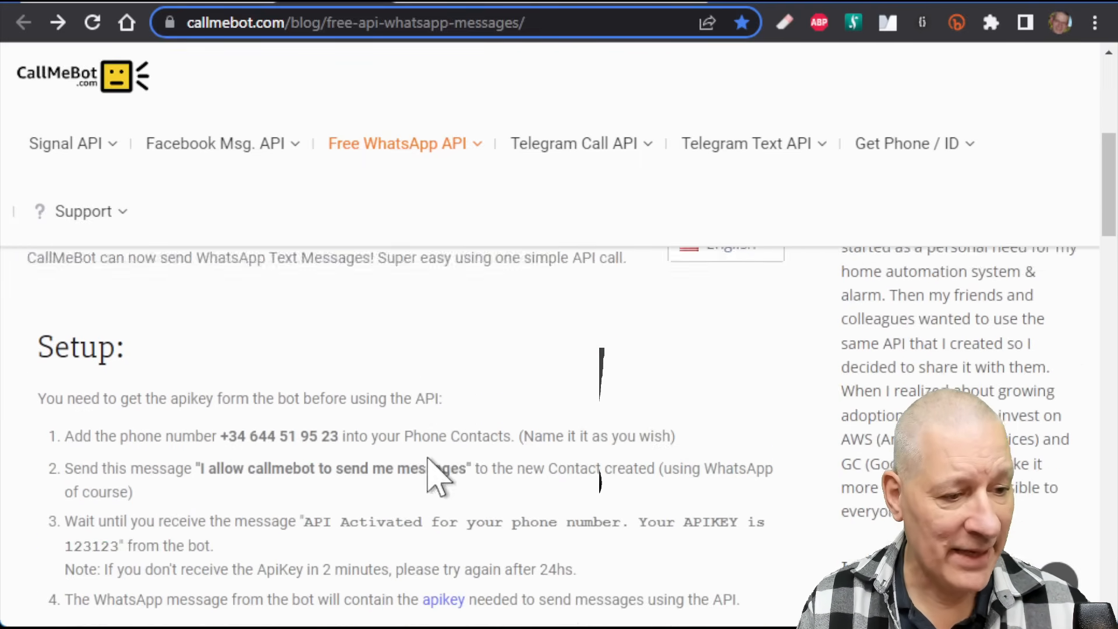
scroll("down", 3)
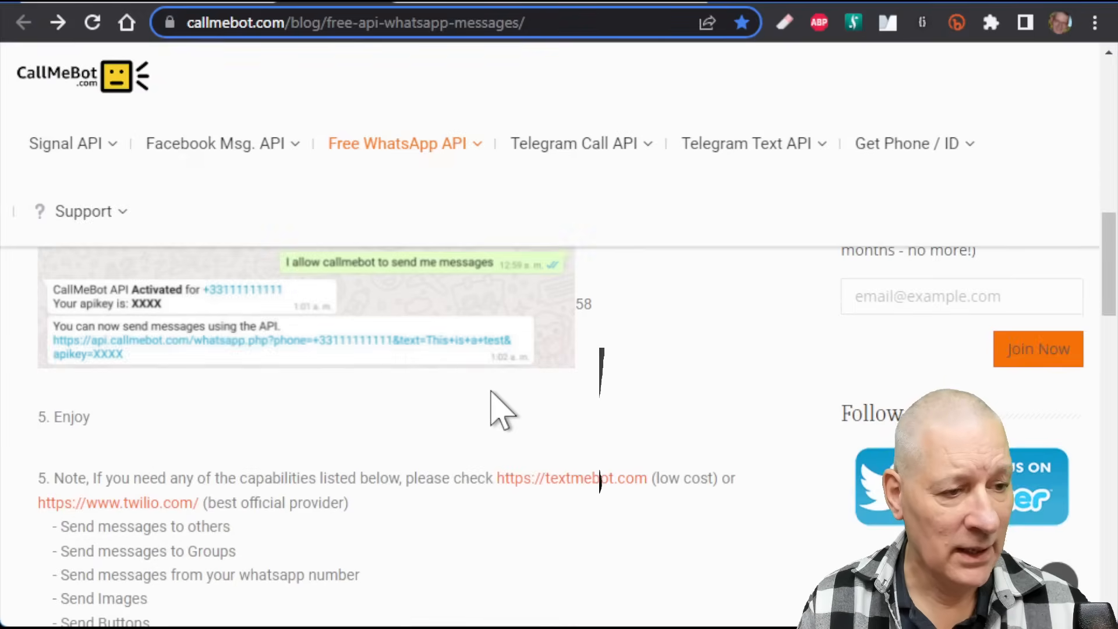
scroll("down", 3)
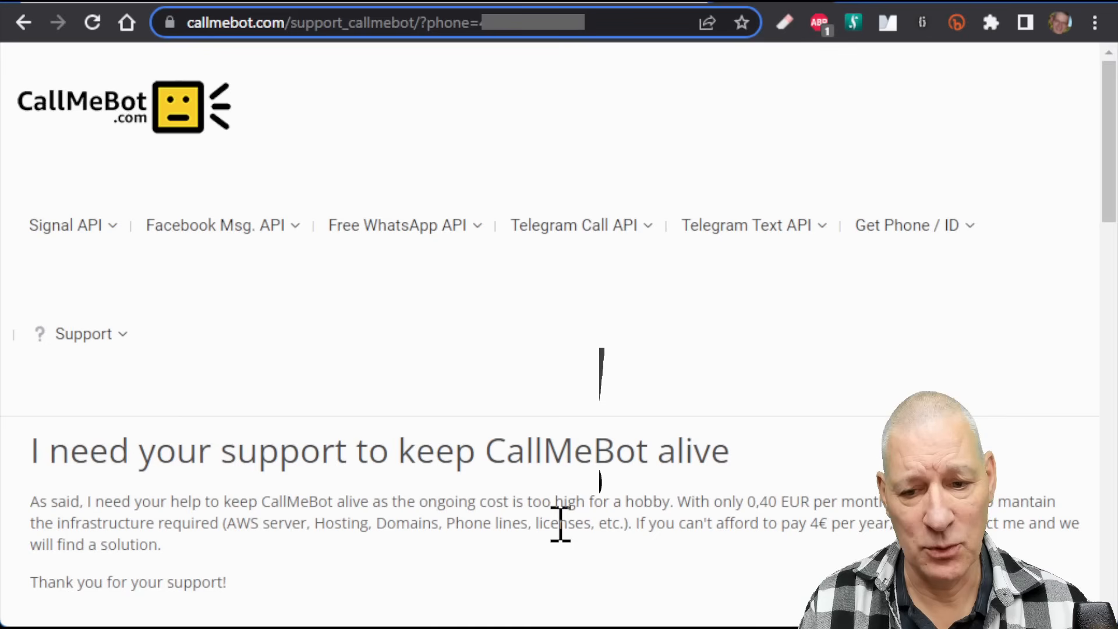
Scroll to the Subscription Options comparing the free demo, €0,40 monthly and €4 yearly plans.
scroll("down", 3)
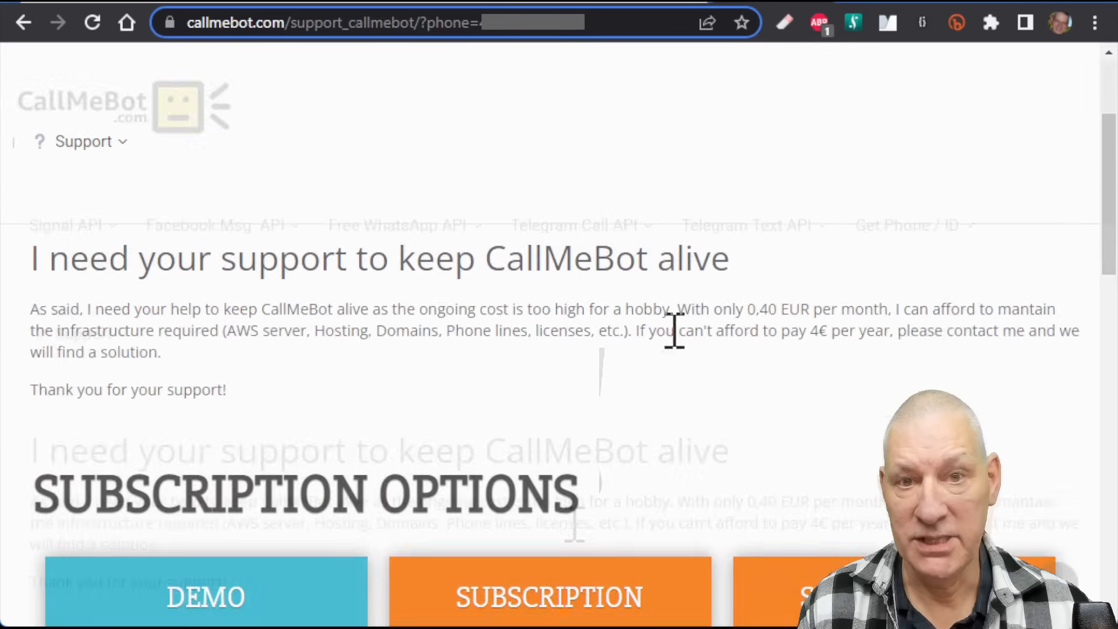
scroll("down", 3)
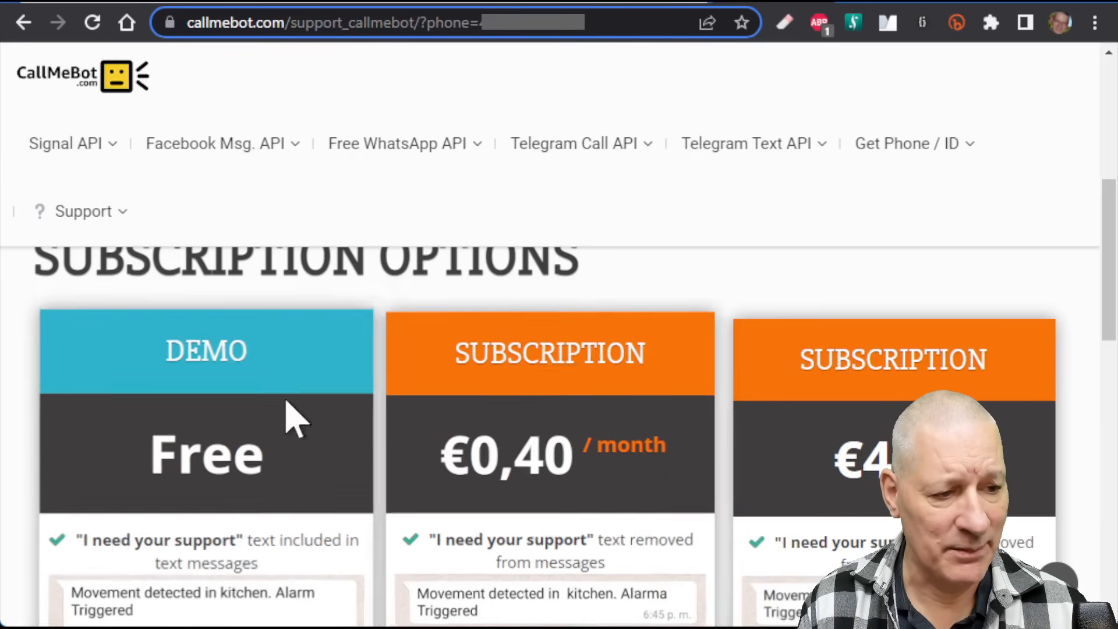
scroll("down", 3)
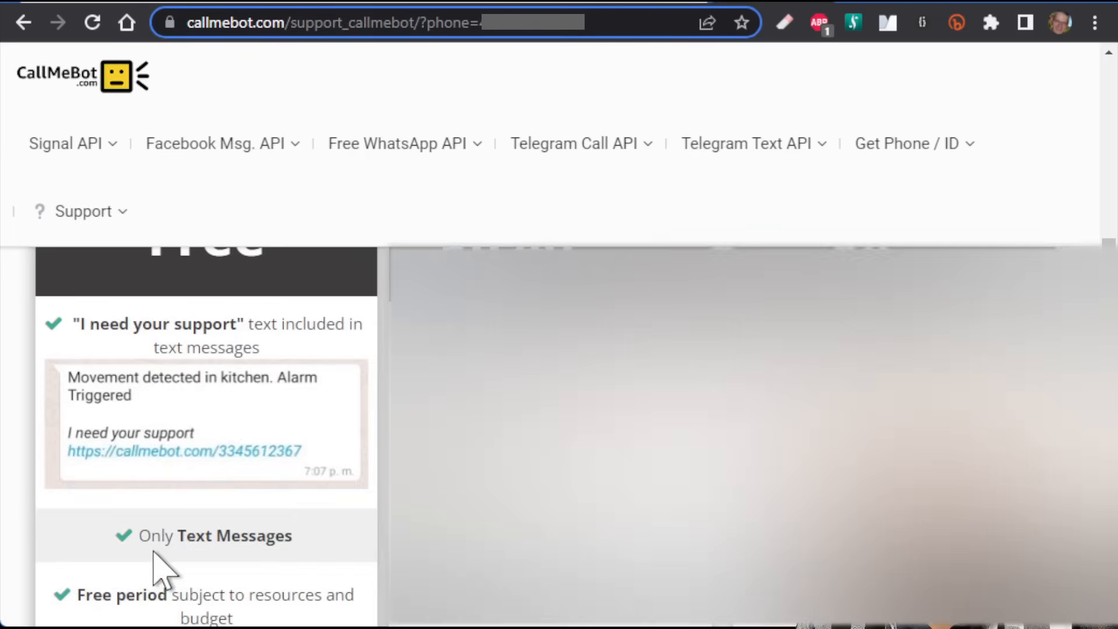
scroll("down", 3)
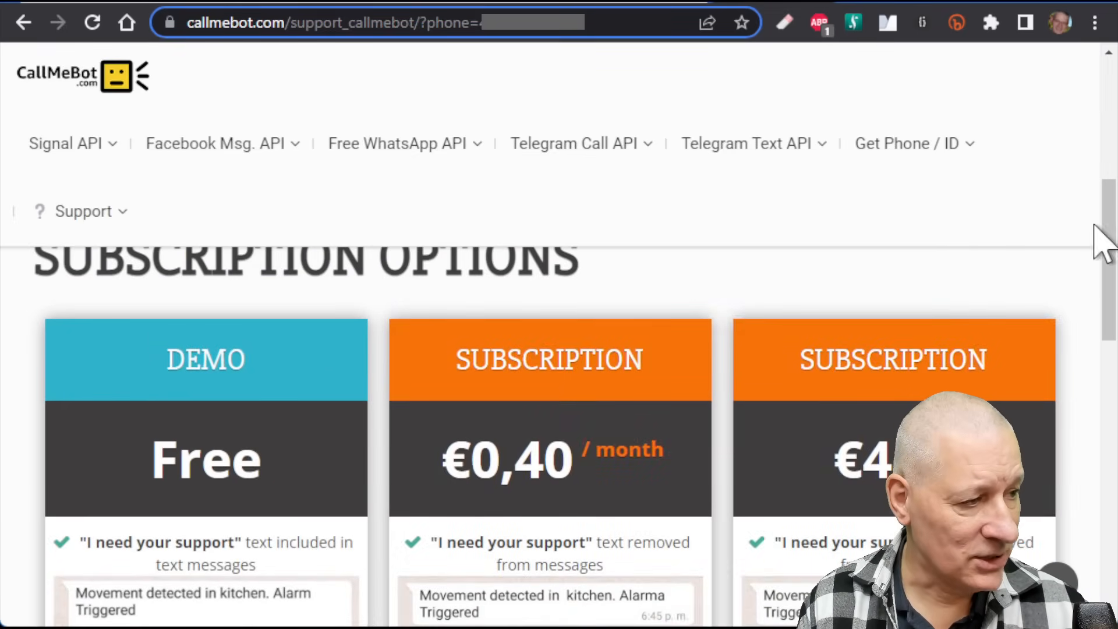
scroll("down", 3)
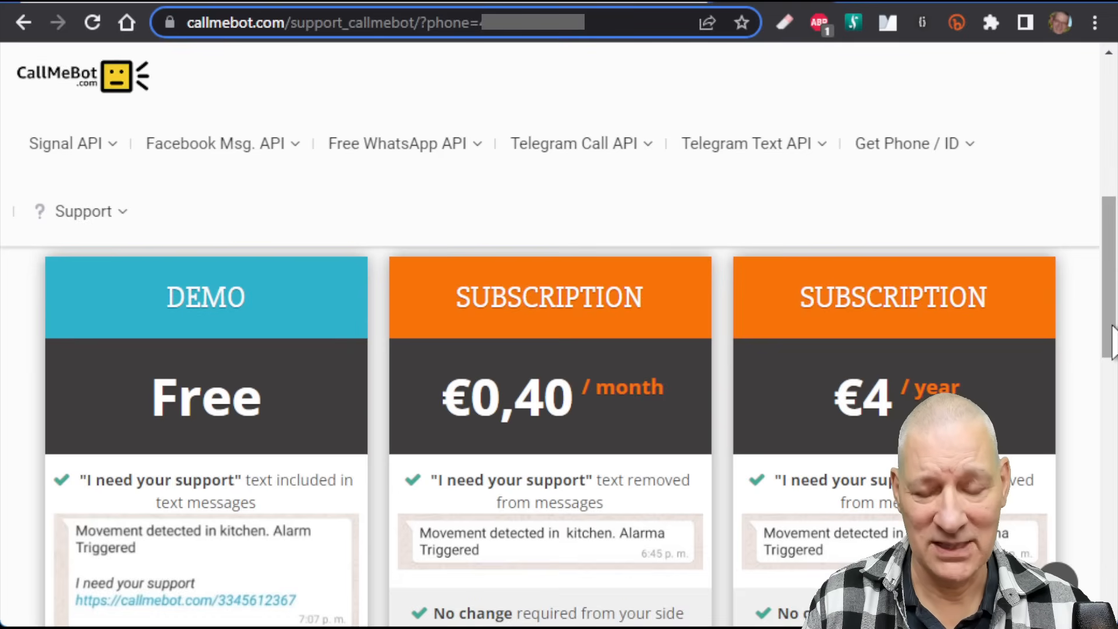
scroll("down", 3)
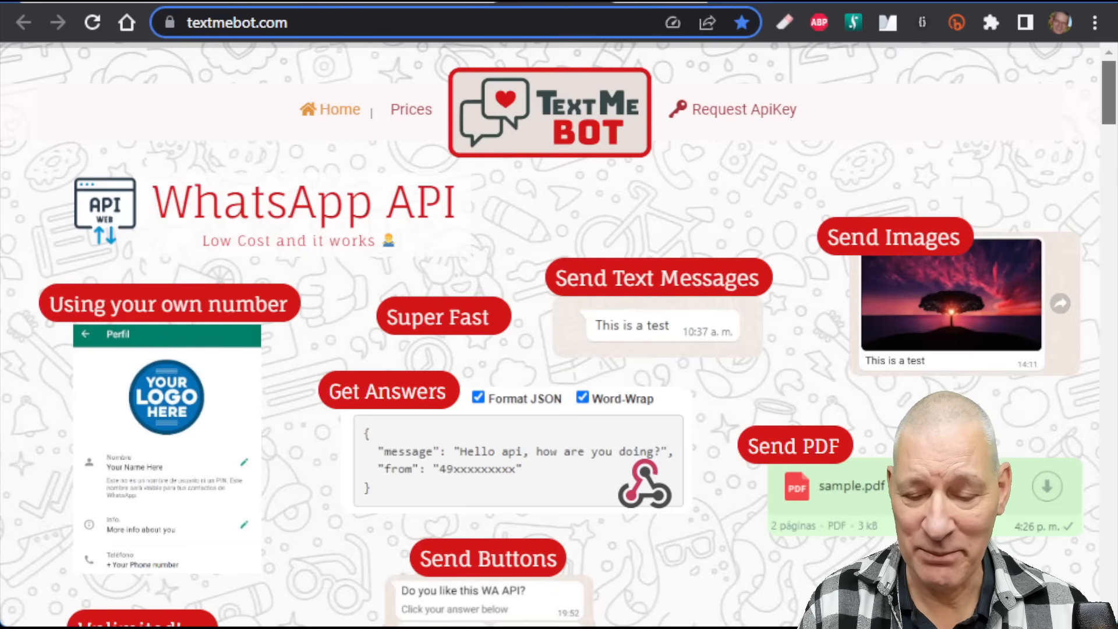
Scroll to the Price section comparing the free 2-day demo, $6 unlimited and $1 single-recipient plans.
scroll("down", 3)
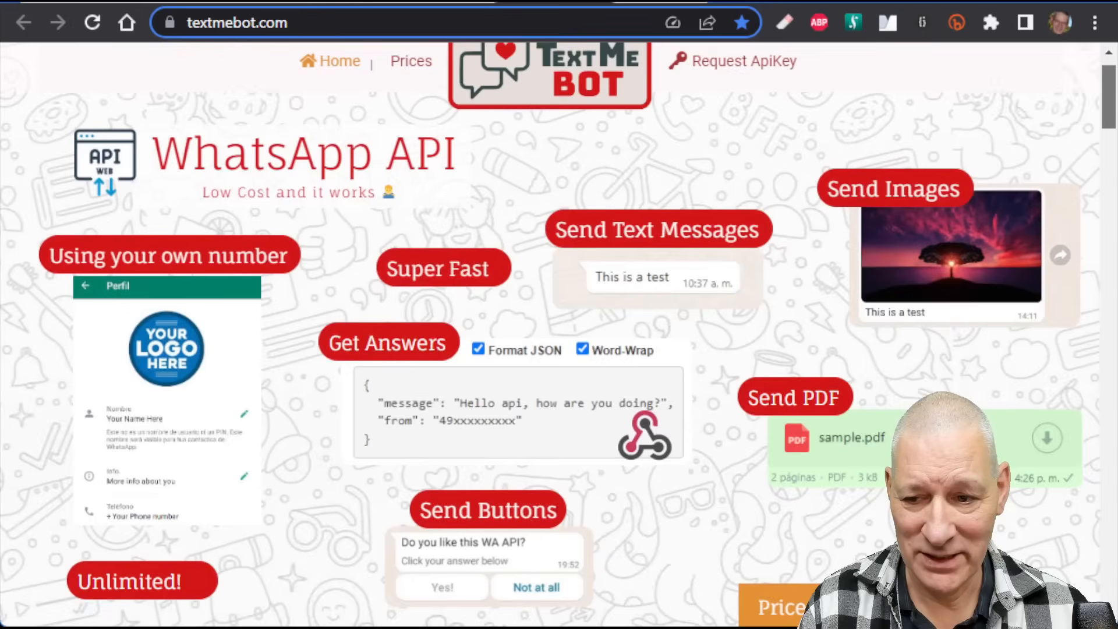
scroll("down", 3)
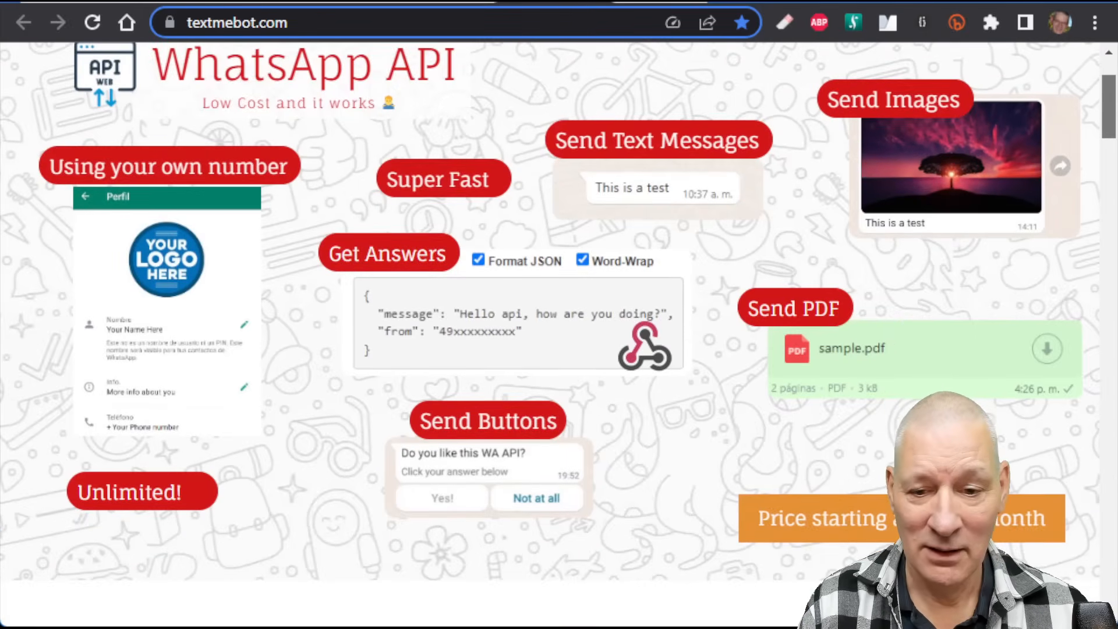
scroll("down", 3)
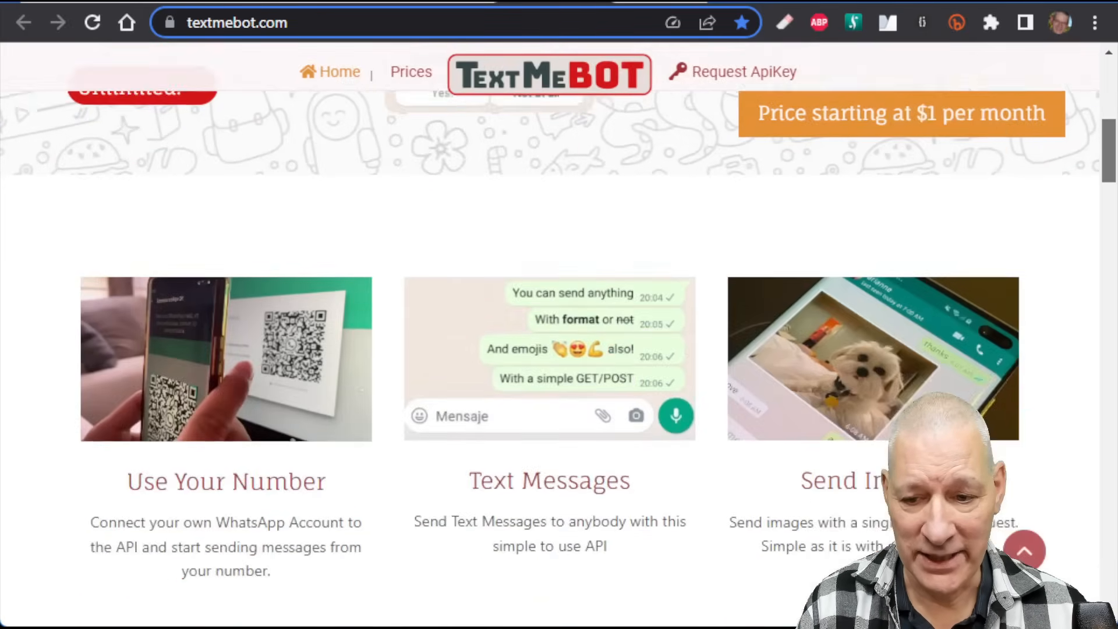
scroll("down", 3)
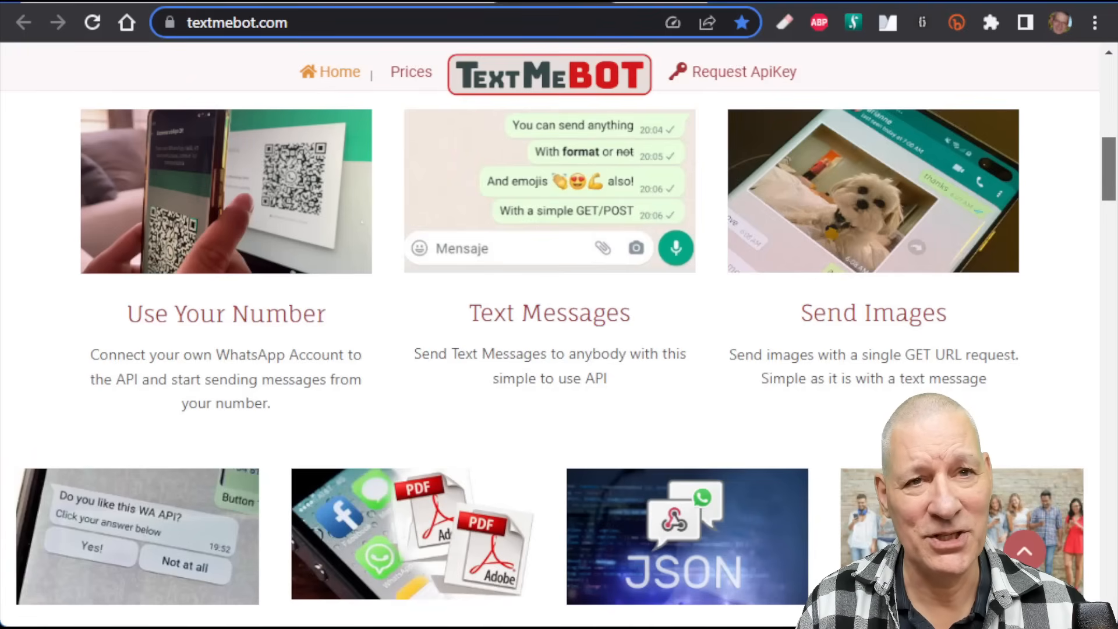
scroll("down", 3)
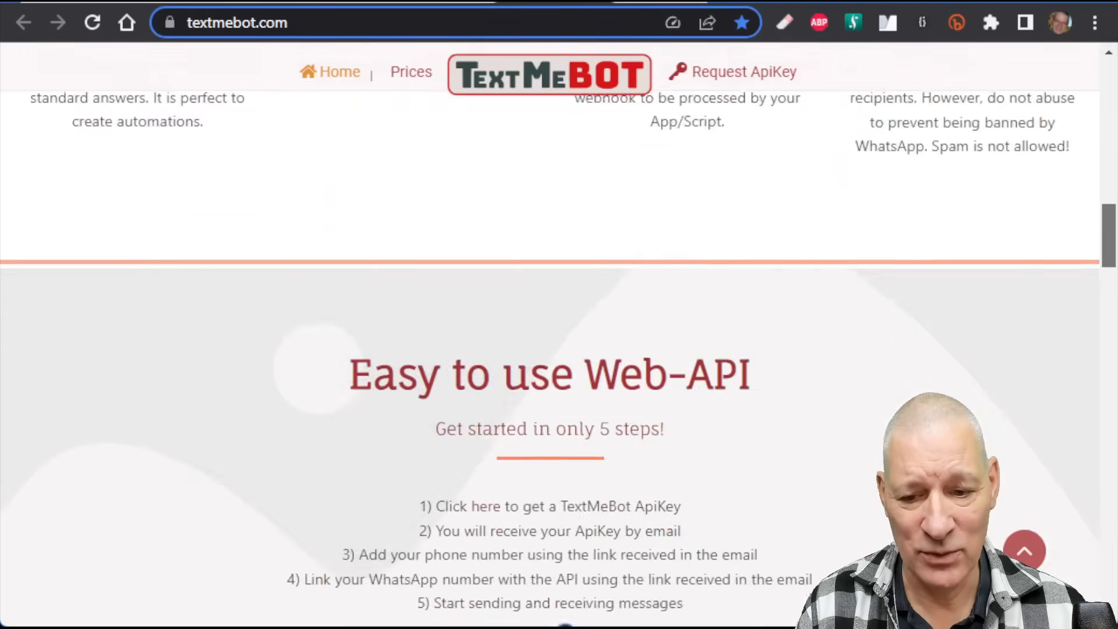
scroll("down", 3)
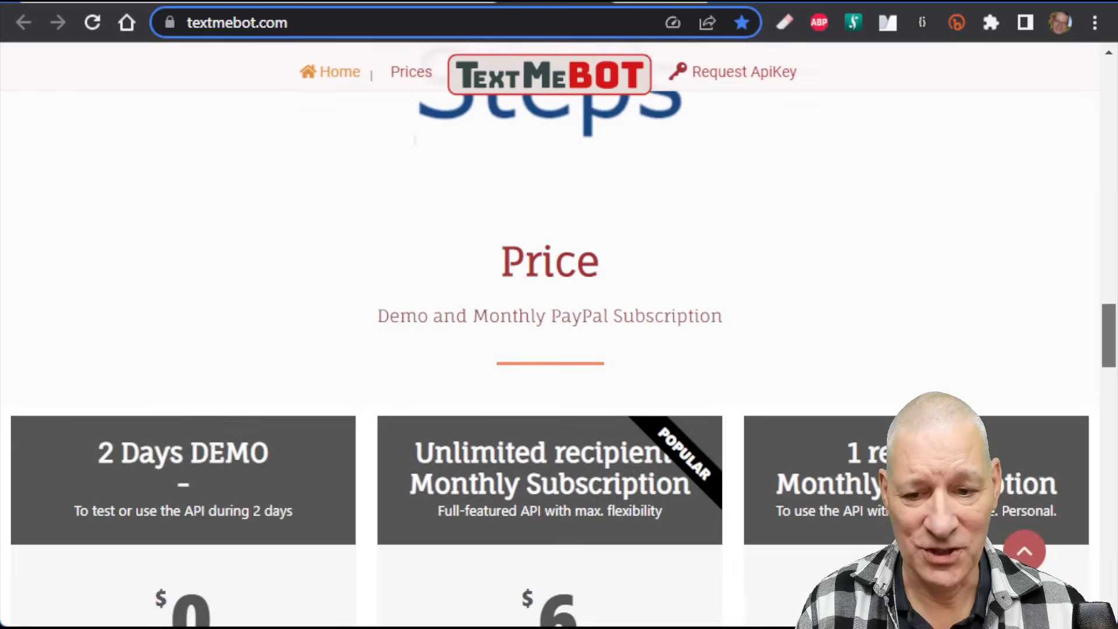
scroll("down", 3)
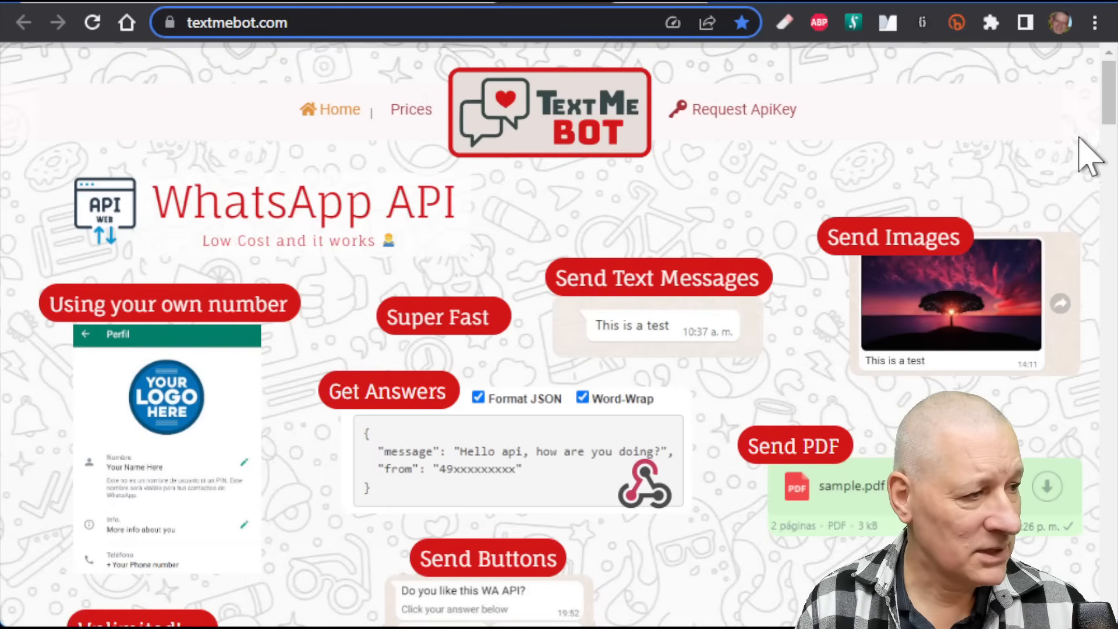
scroll("down", 3)
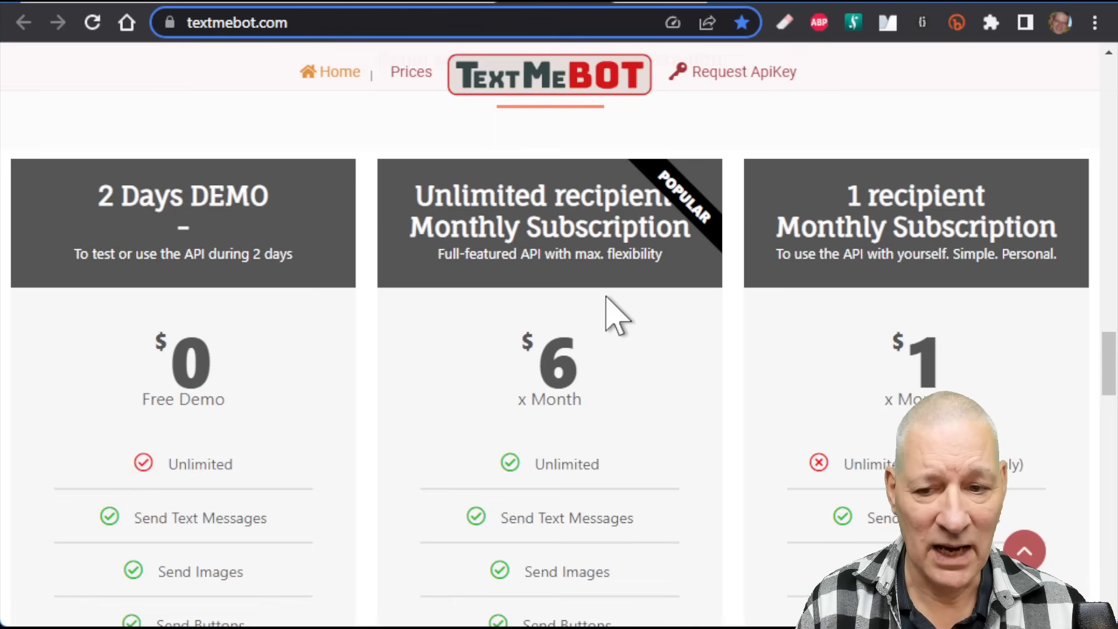
mouse_move(626, 232)
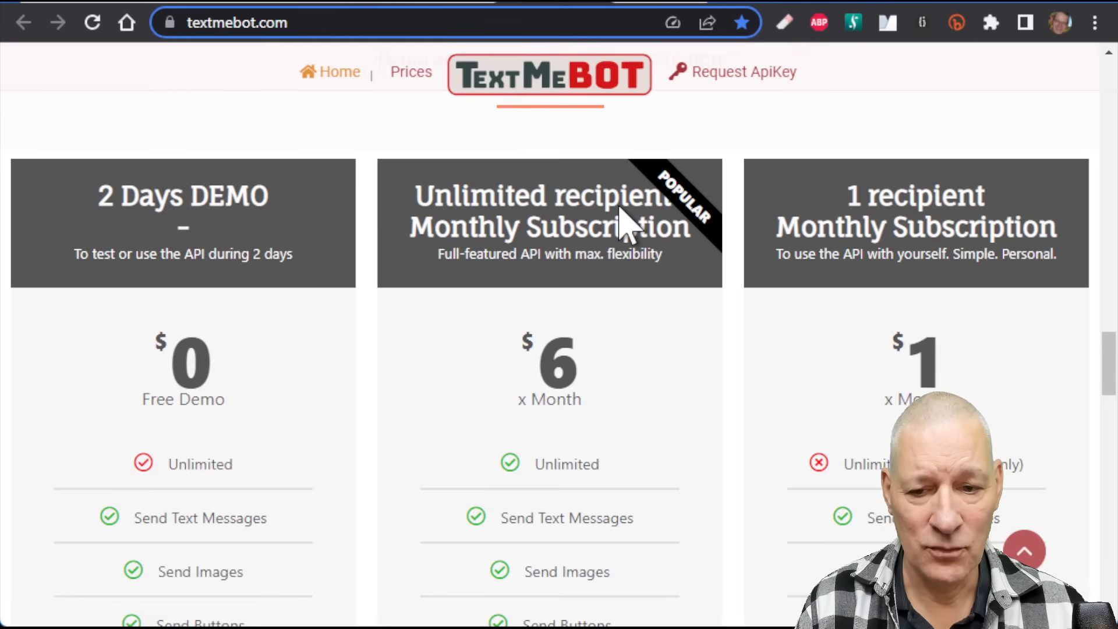
mouse_move(630, 330)
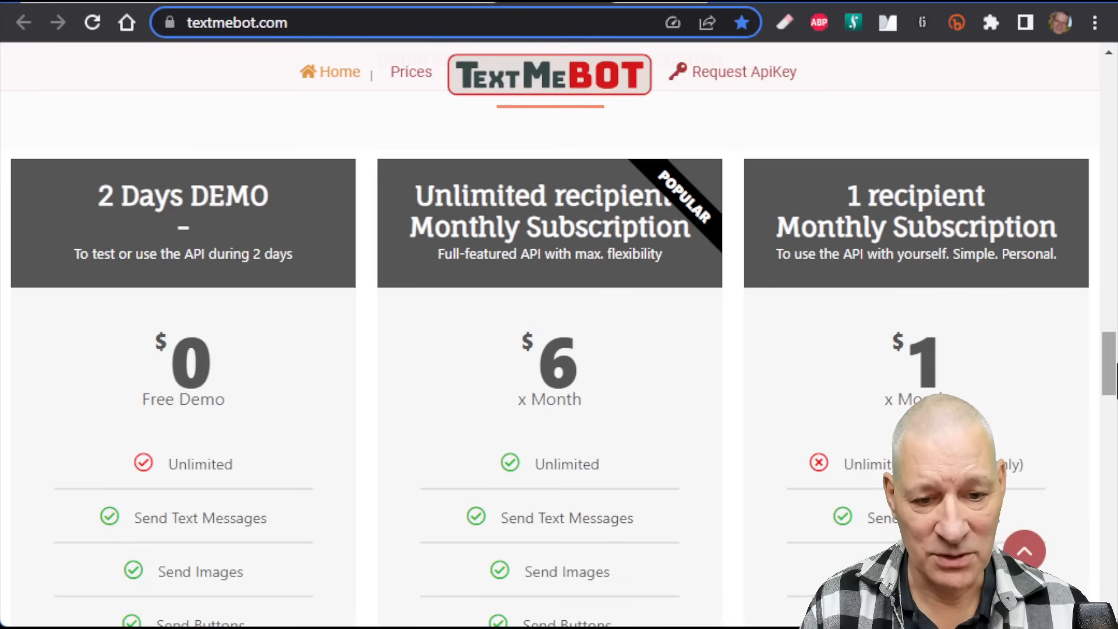
scroll("down", 3)
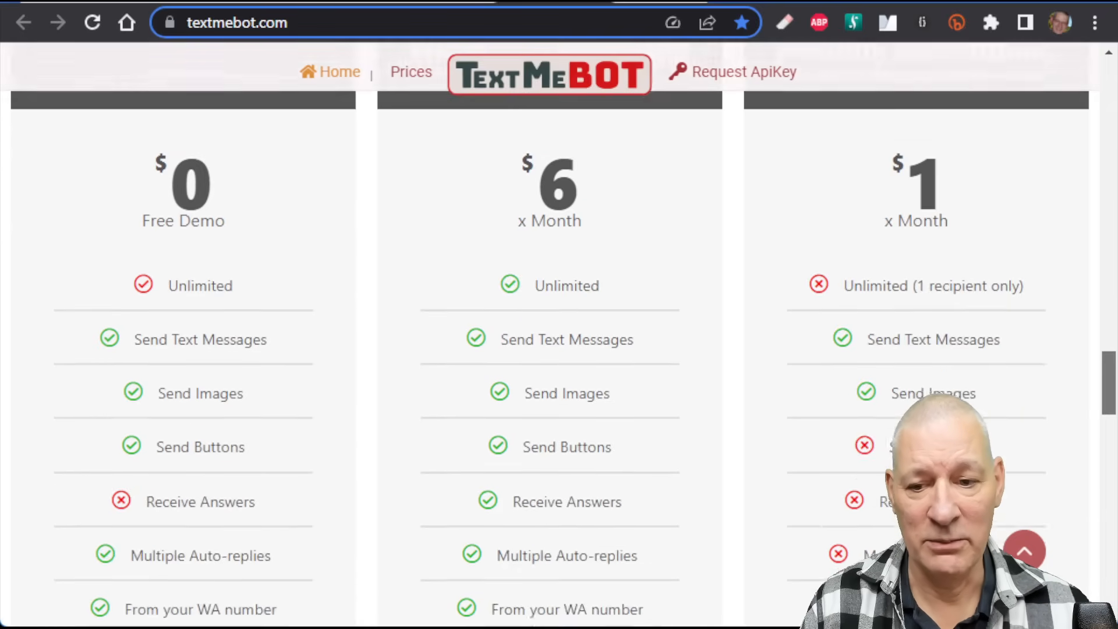
scroll("down", 3)
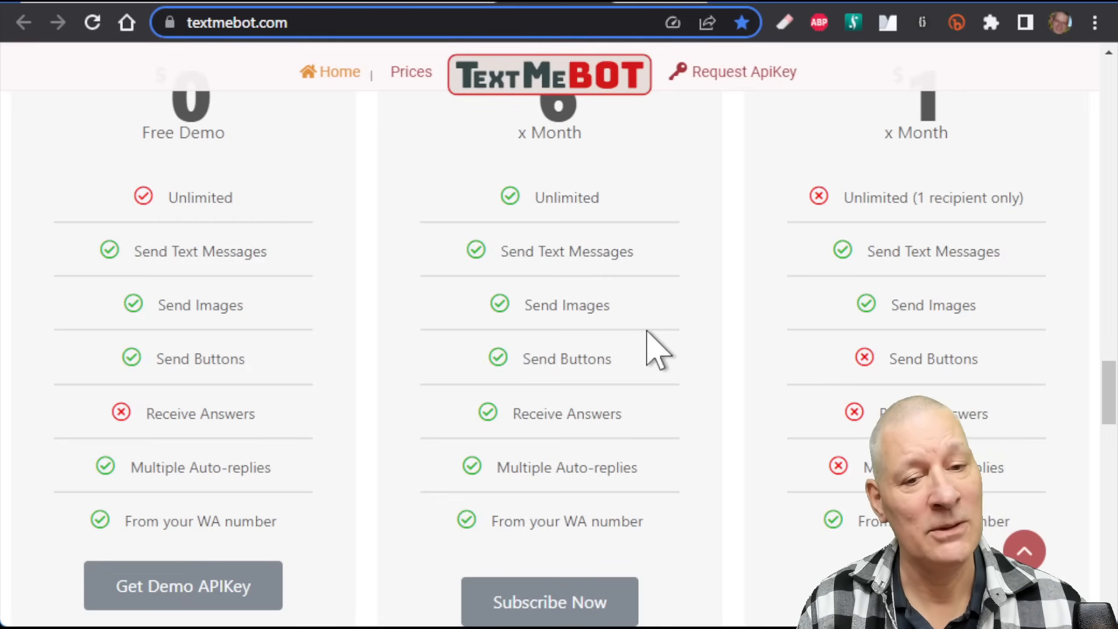
mouse_move(675, 464)
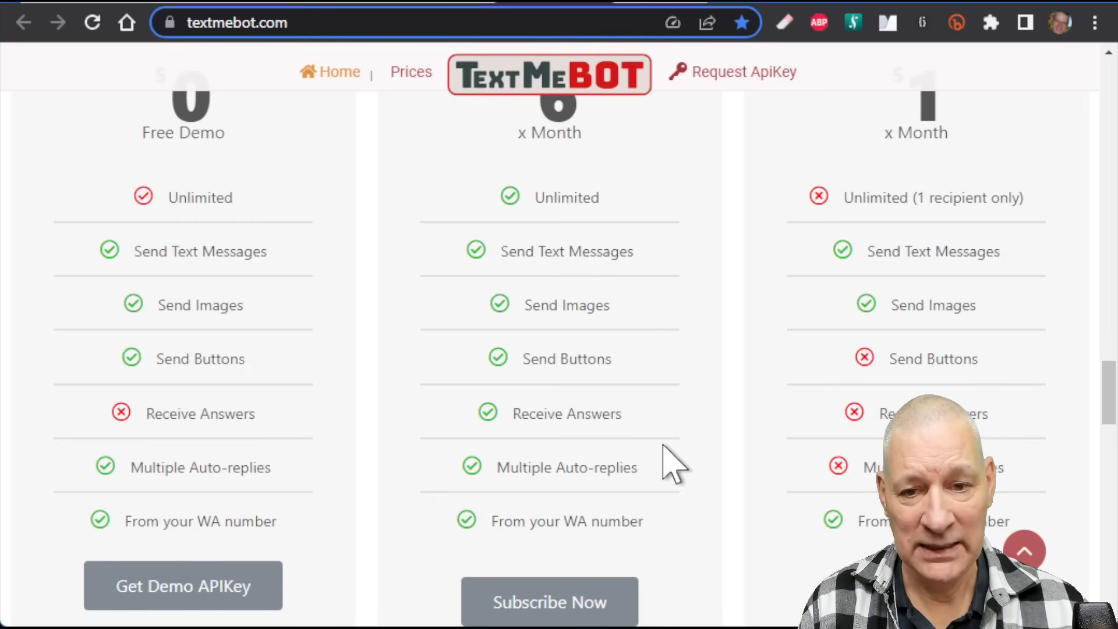
mouse_move(701, 443)
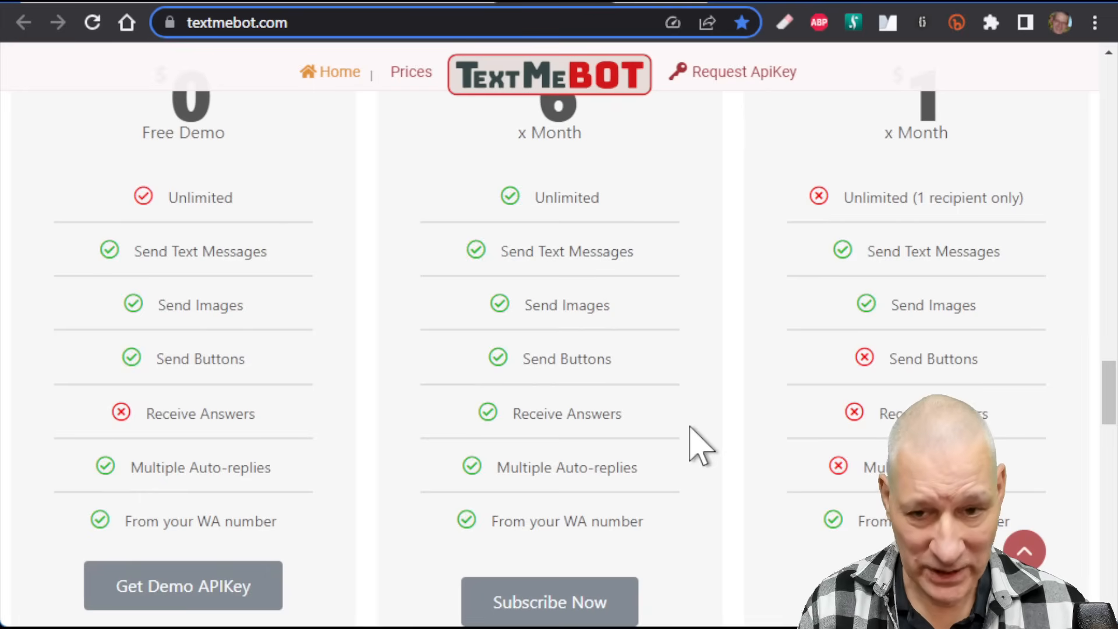
mouse_move(733, 405)
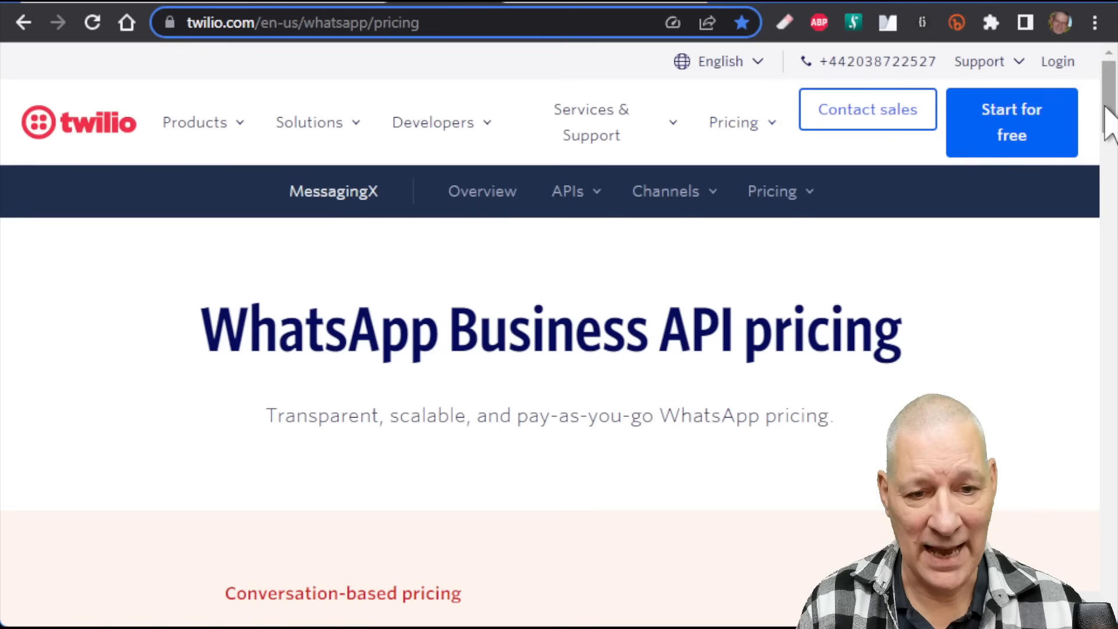
Scroll to the conversation-based pricing section with the estimator showing 1,000 free conversations monthly.
scroll("down", 3)
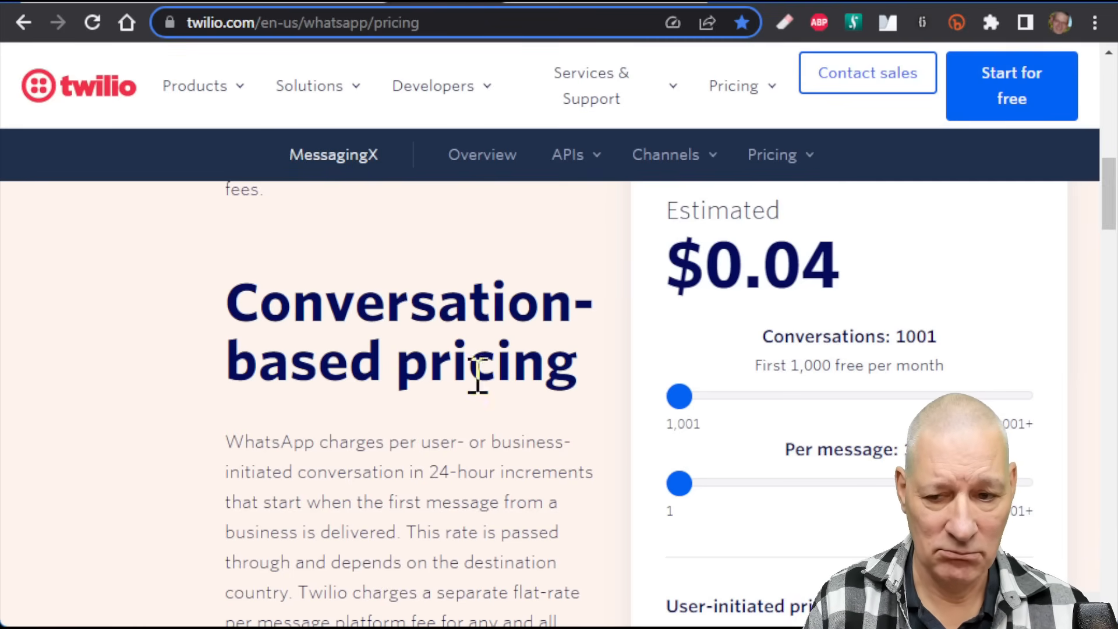
scroll("down", 3)
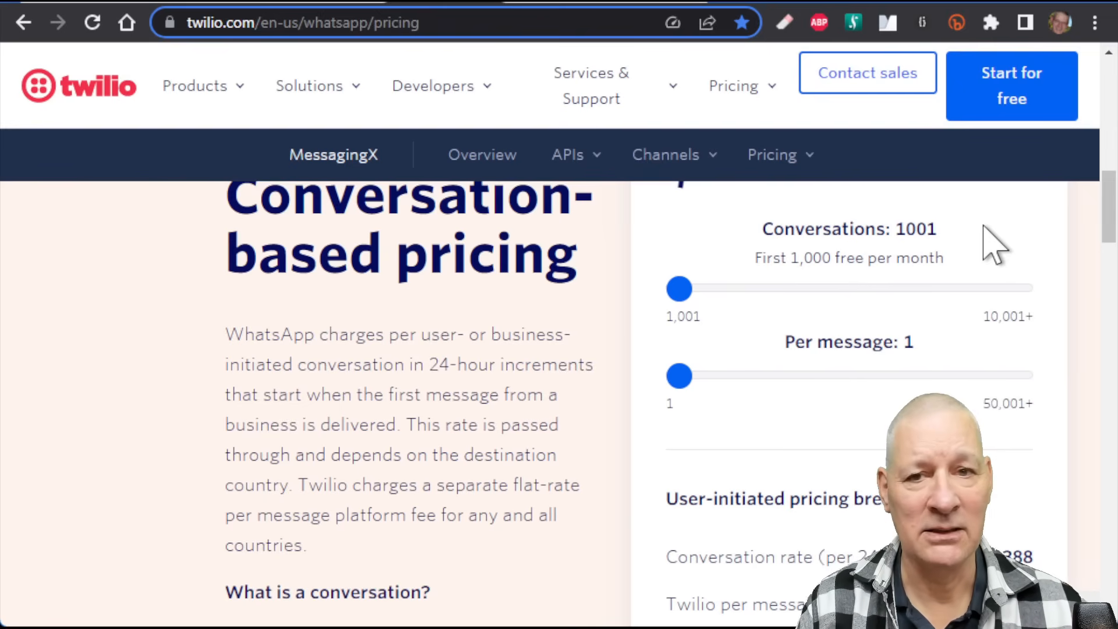
mouse_move(829, 174)
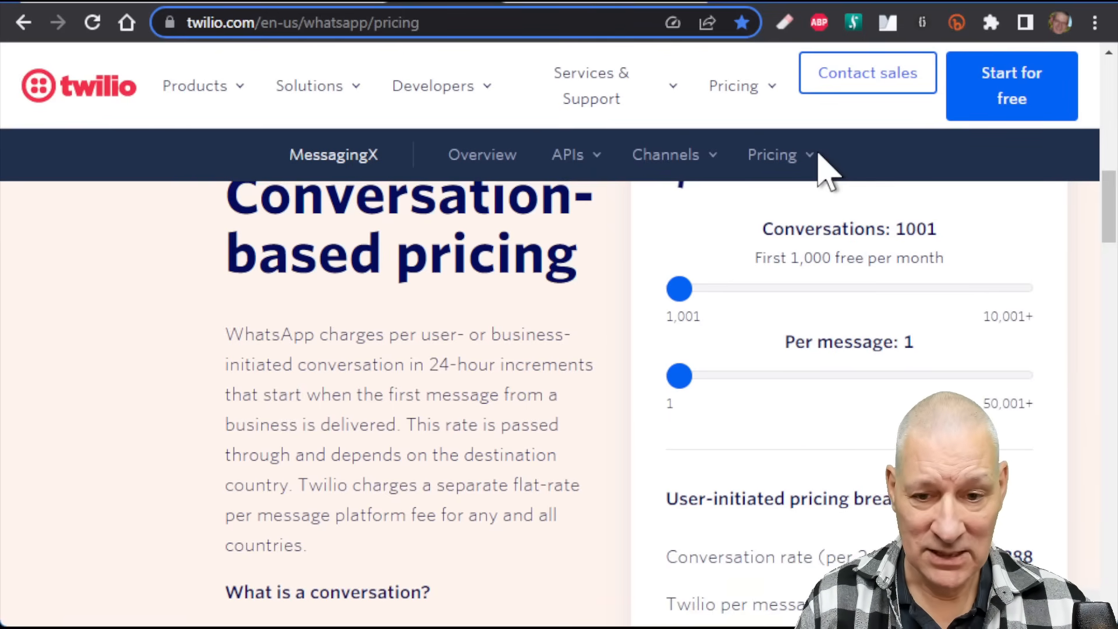
mouse_move(873, 175)
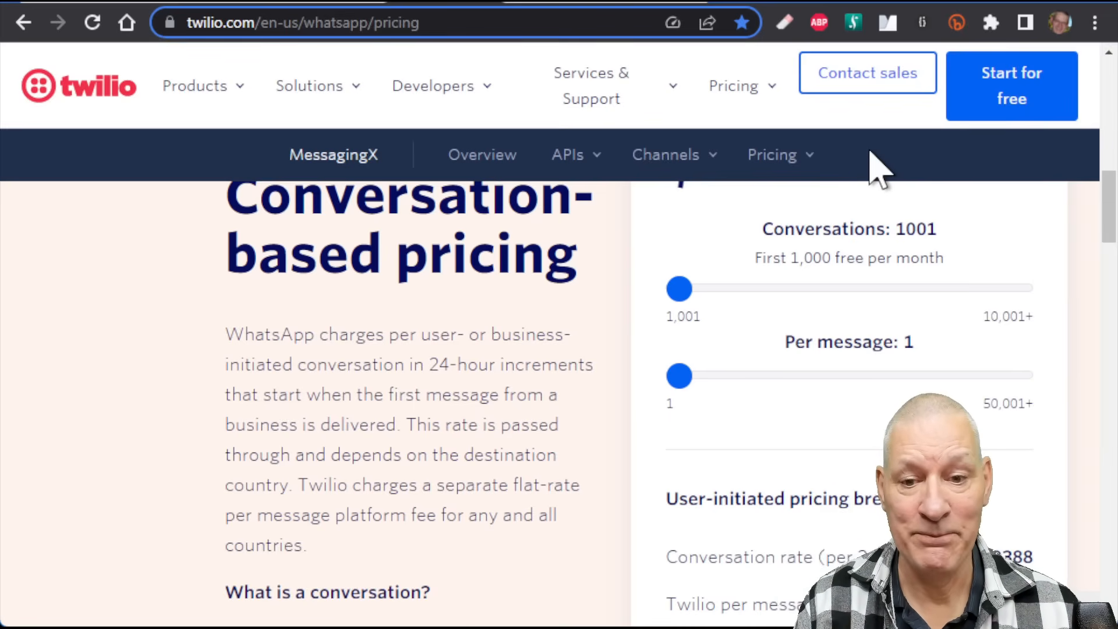
mouse_move(802, 134)
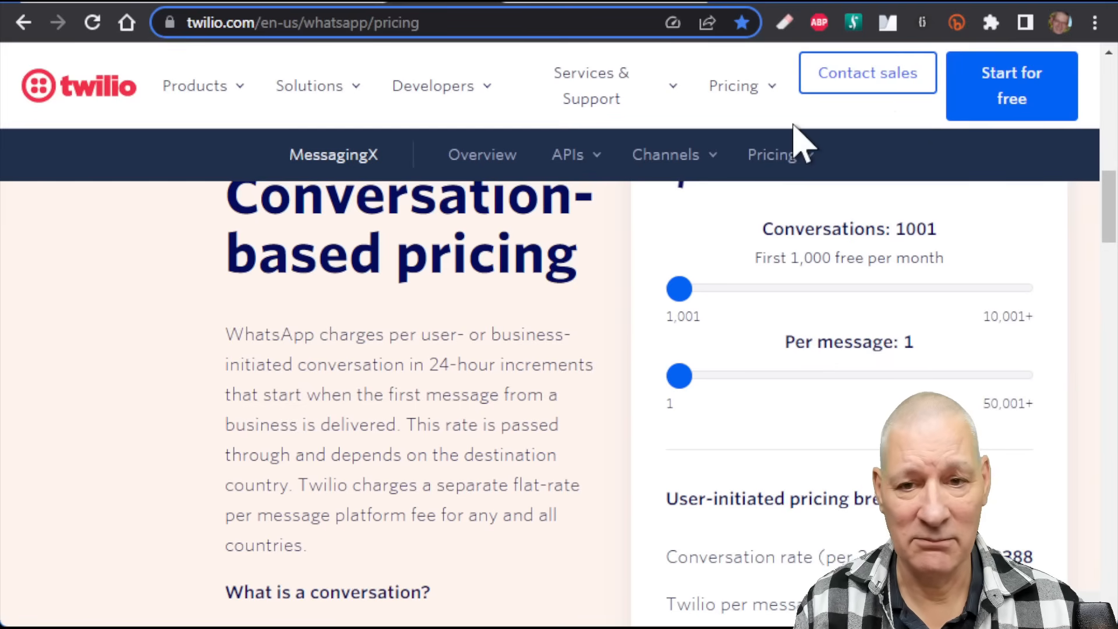